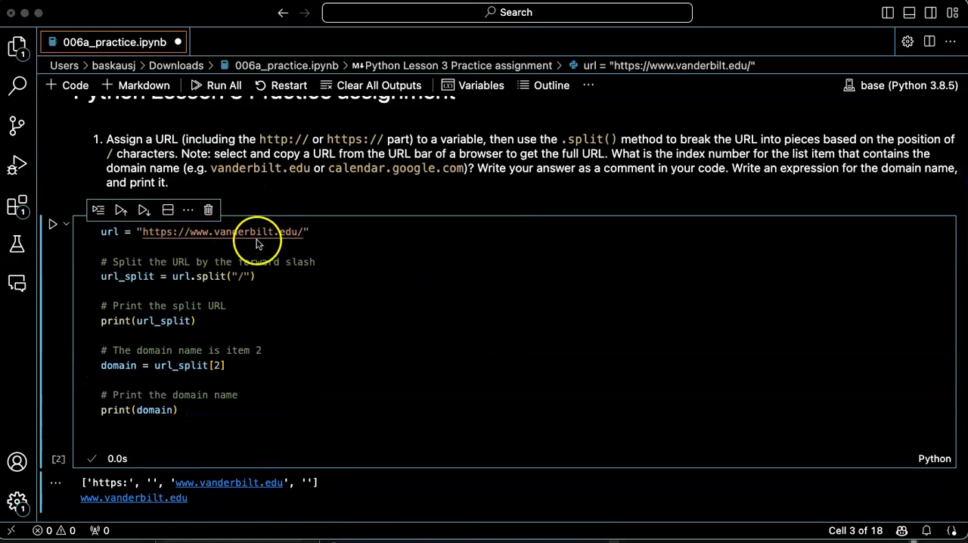
# - Scroll the notebook down past the URL cell's output to read question 2
pyautogui.scroll(-3)
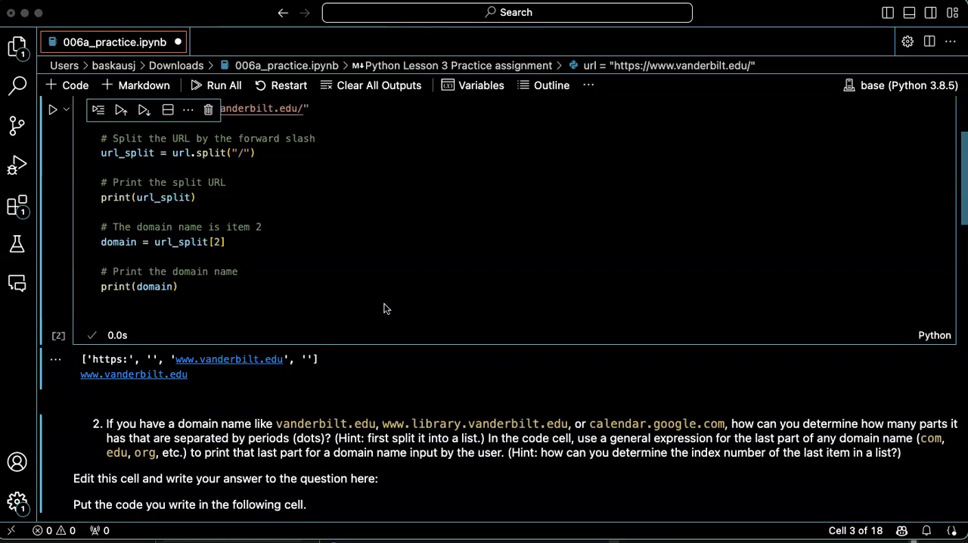
pyautogui.scroll(-3)
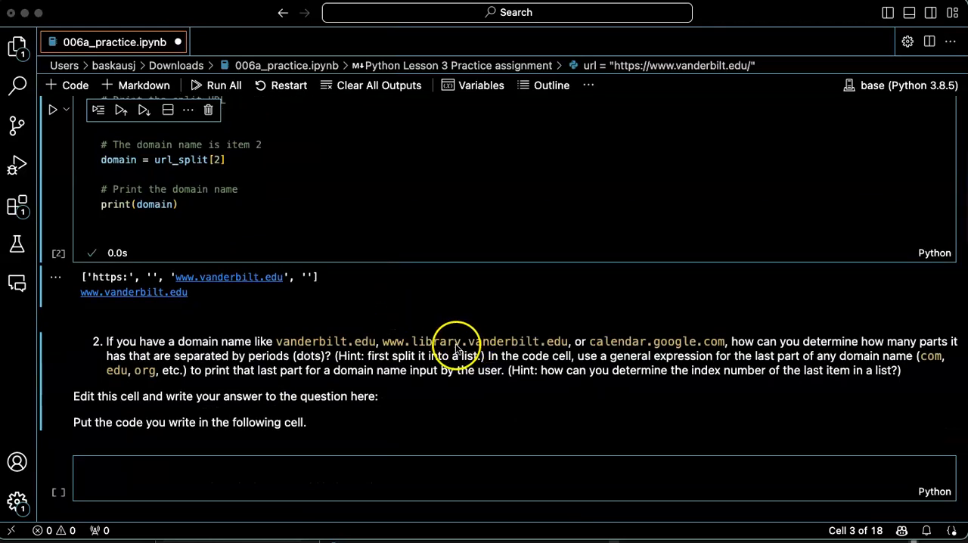
pyautogui.moveTo(542, 351)
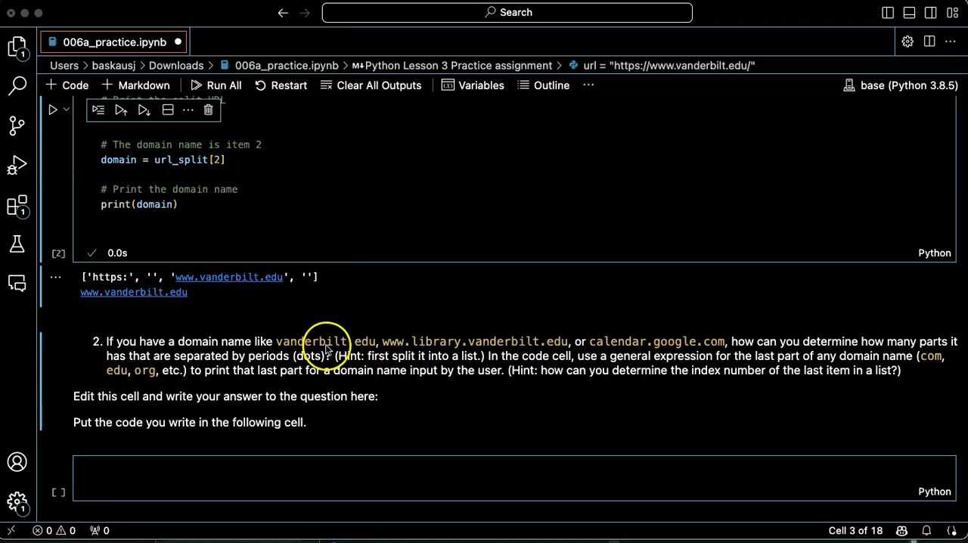
pyautogui.moveTo(361, 348)
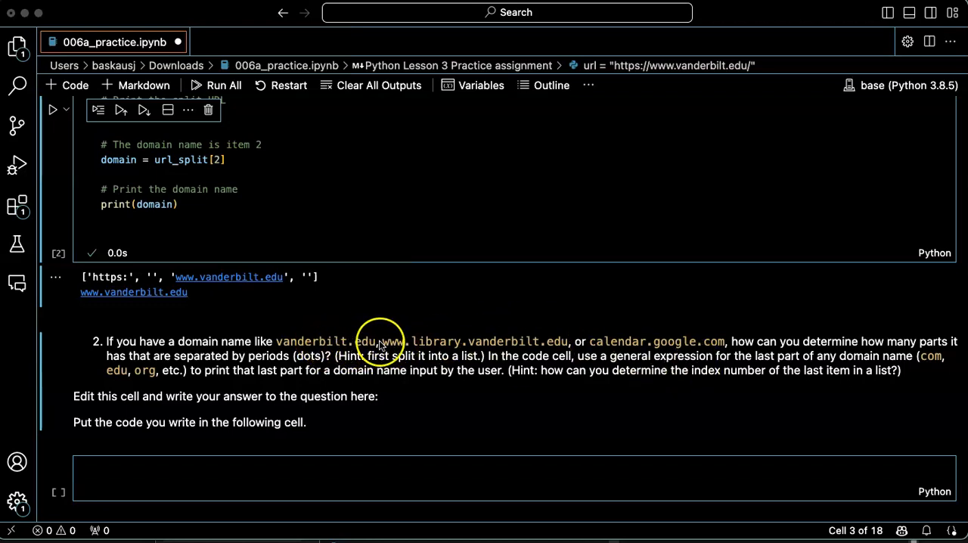
pyautogui.moveTo(370, 339)
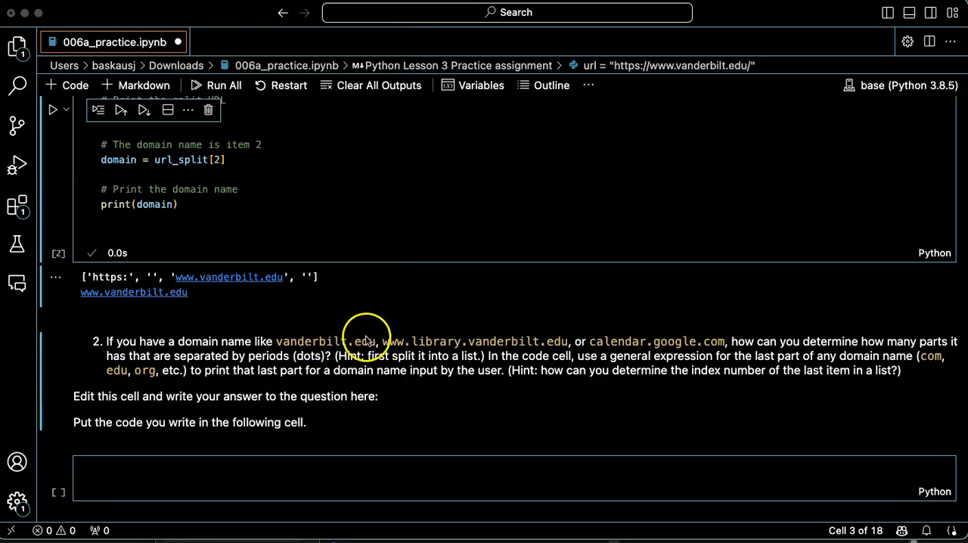
pyautogui.moveTo(384, 342)
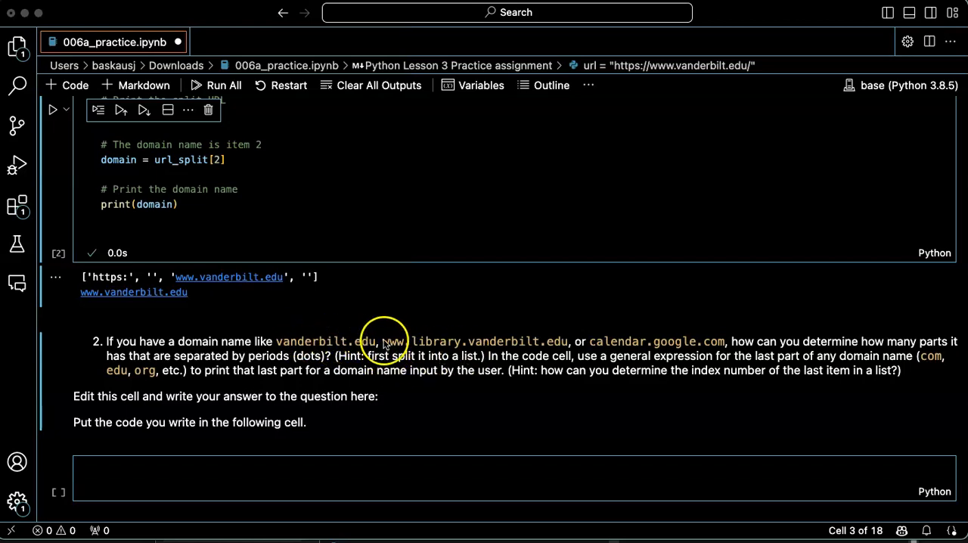
pyautogui.moveTo(546, 348)
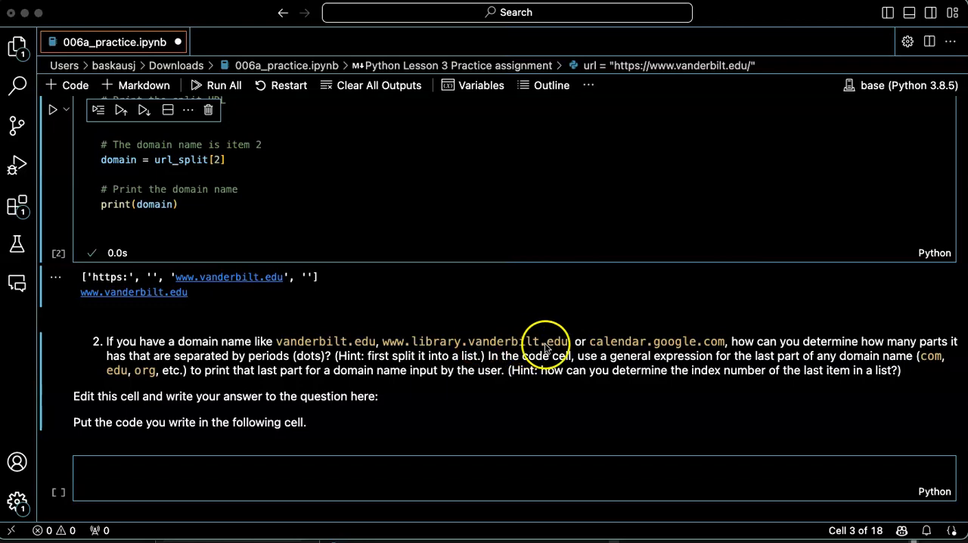
pyautogui.moveTo(639, 348)
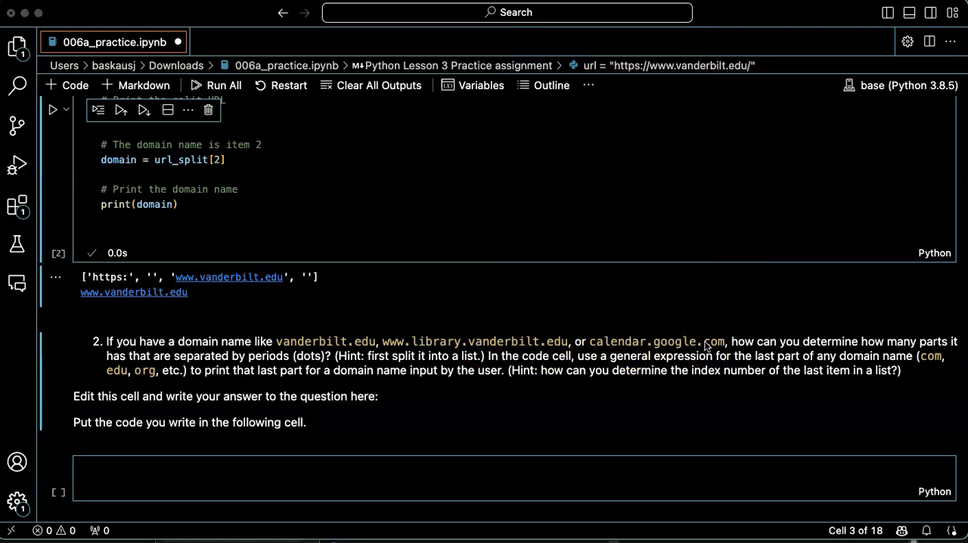
pyautogui.moveTo(467, 384)
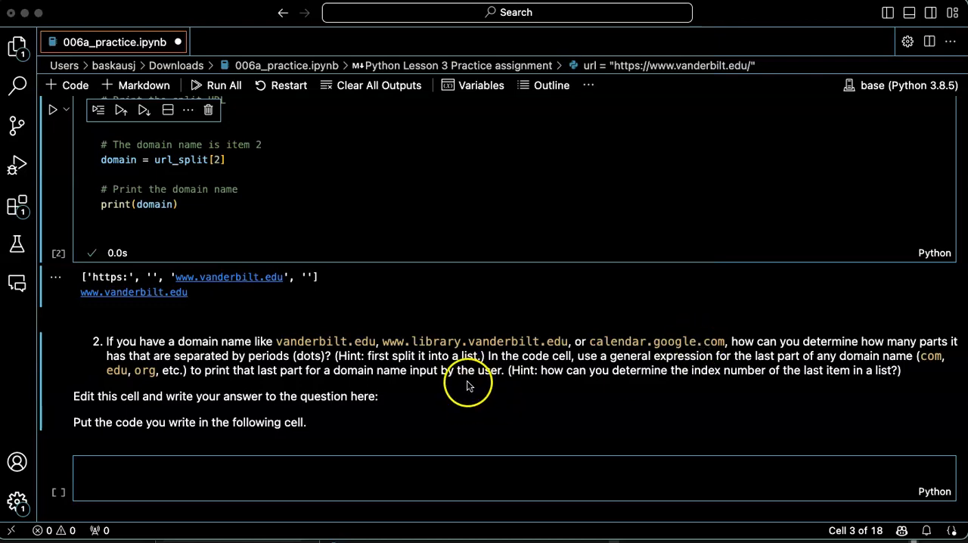
pyautogui.moveTo(469, 378)
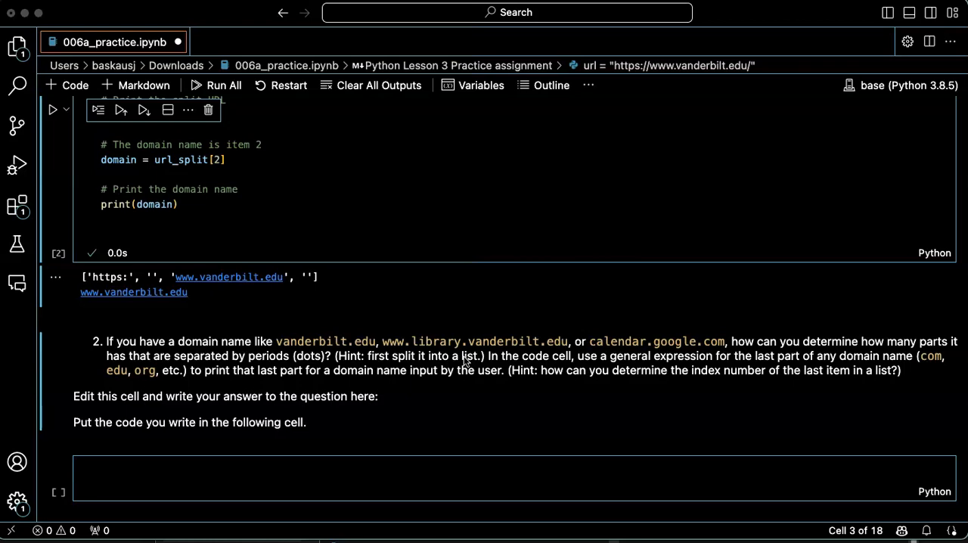
pyautogui.moveTo(423, 409)
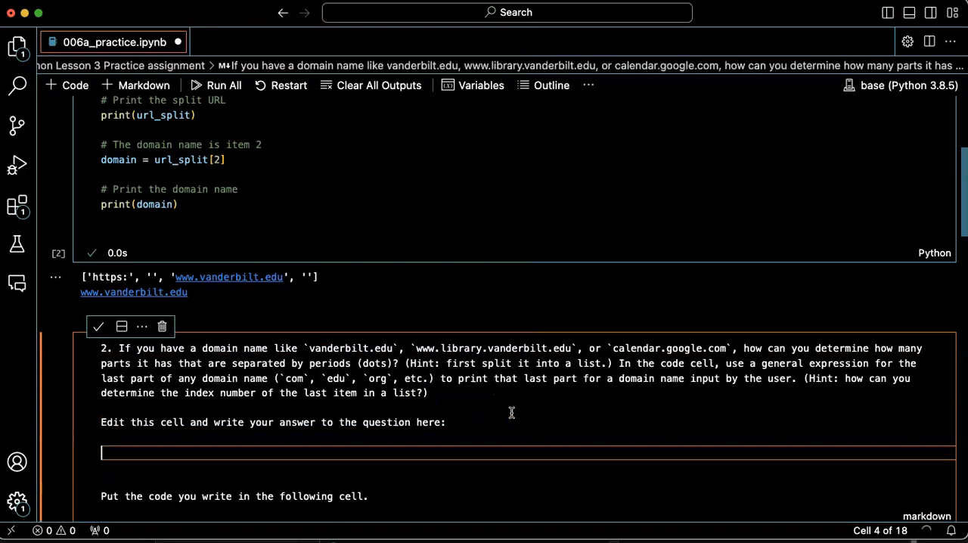
# - Write the answer 'split the domain name by dots, then find the length of the list' and render the markdown
pyautogui.write('s:')
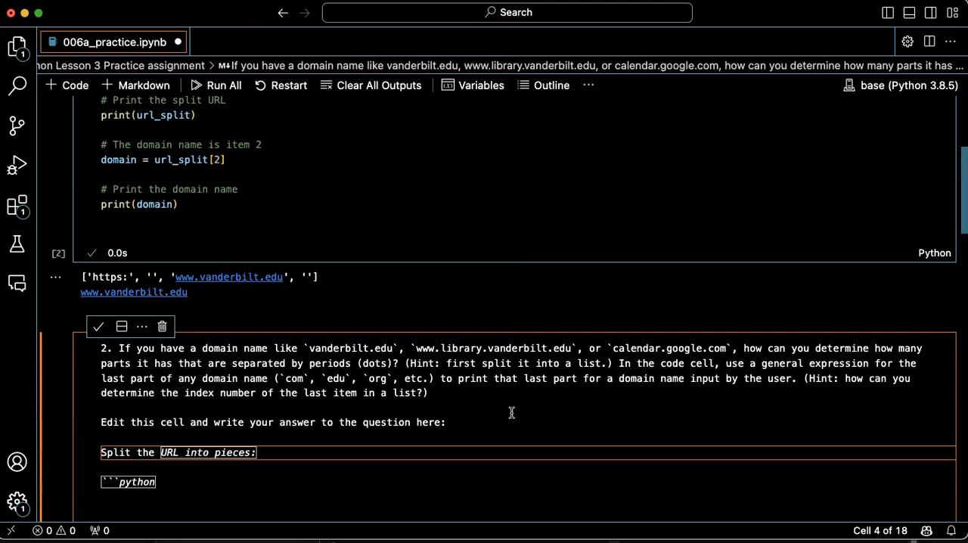
pyautogui.write('domain')
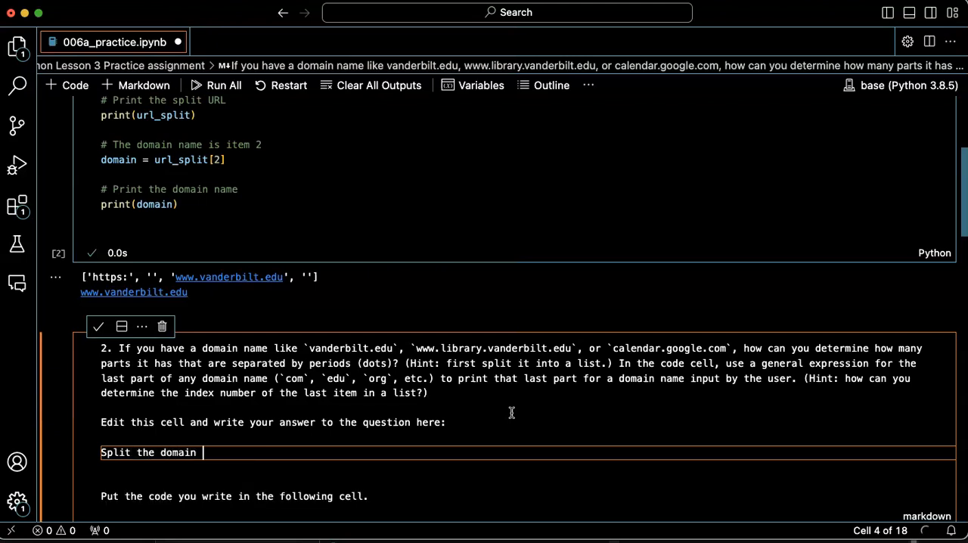
pyautogui.write('name into')
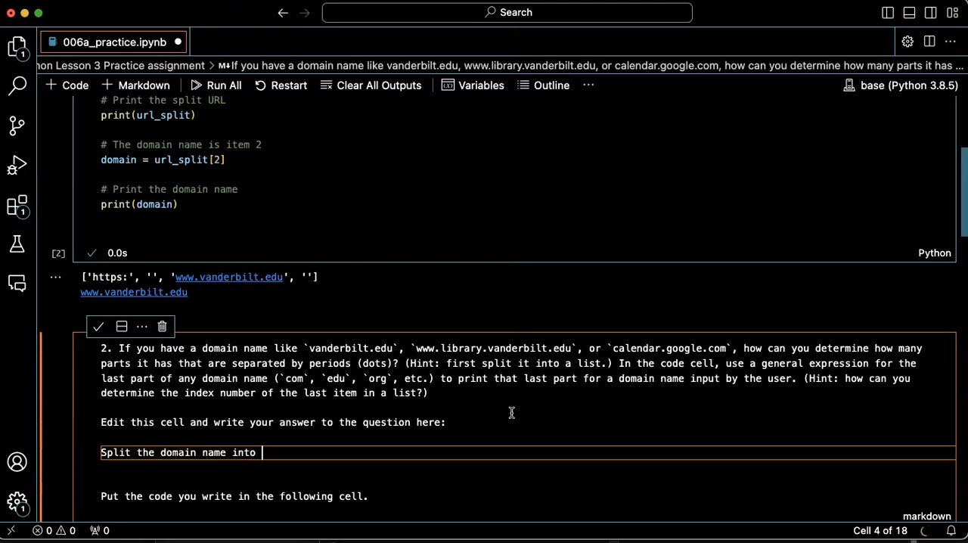
pyautogui.write('a list of parts, then print the last part:')
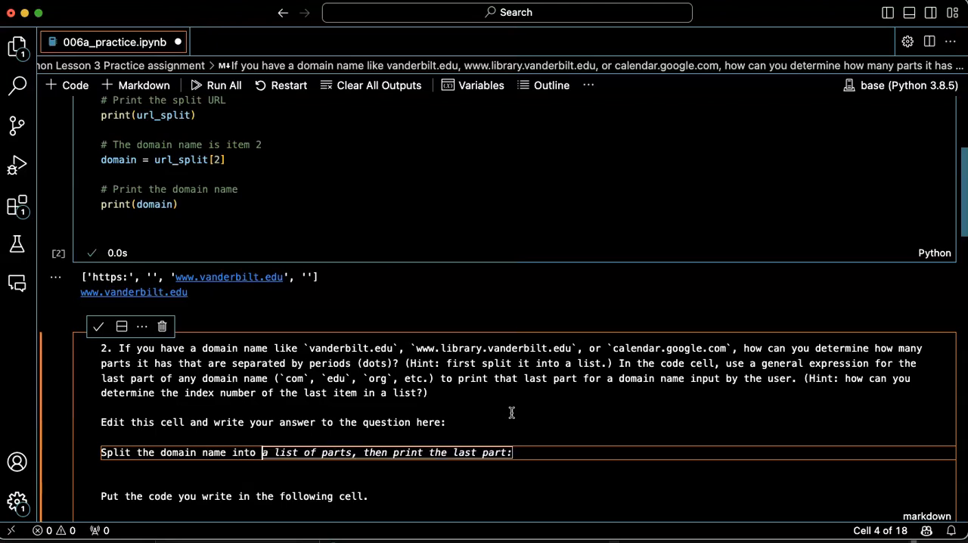
pyautogui.write('gy')
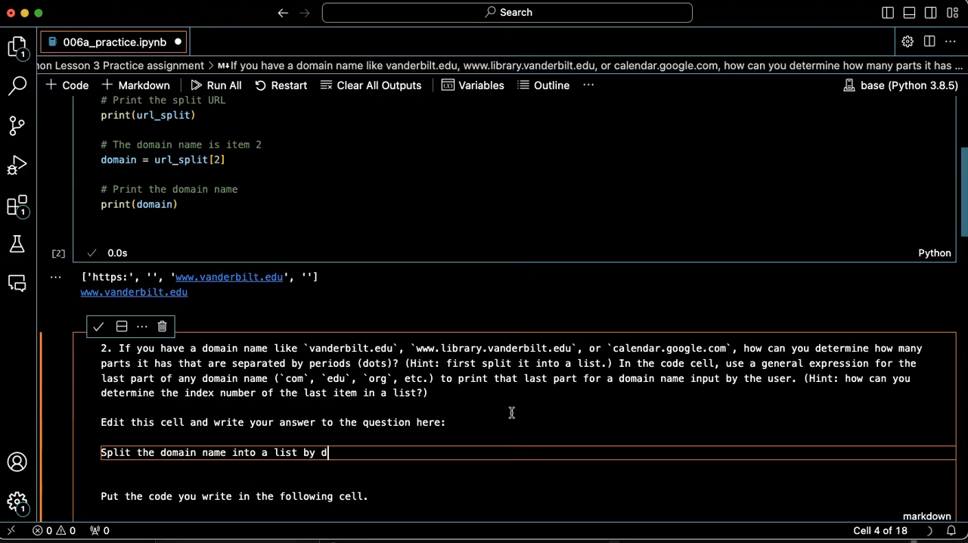
pyautogui.write('ots, then find the')
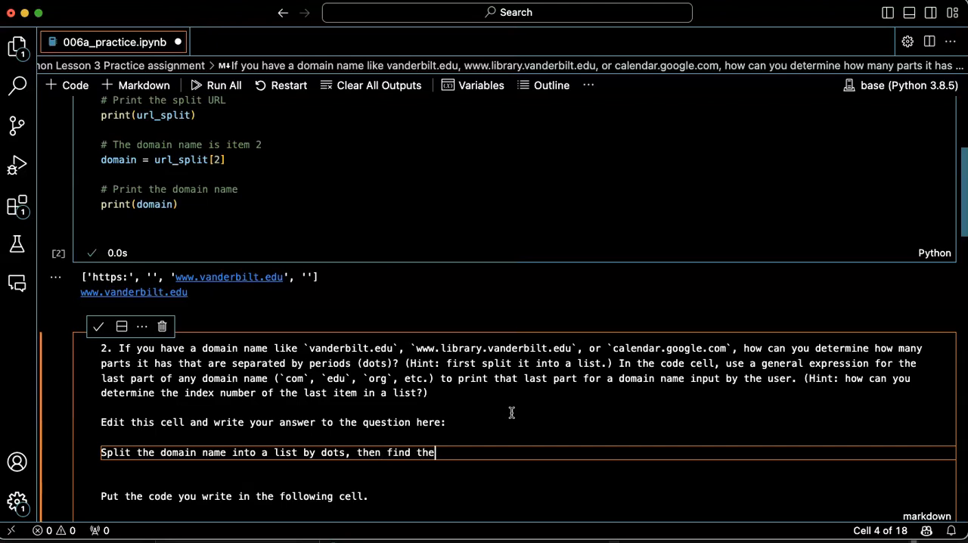
pyautogui.write('length of')
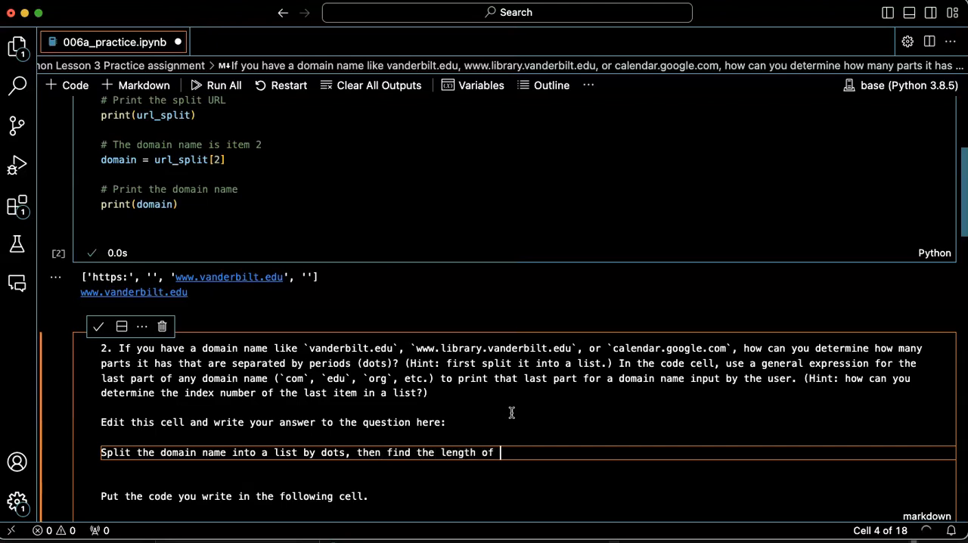
pyautogui.write('the list.')
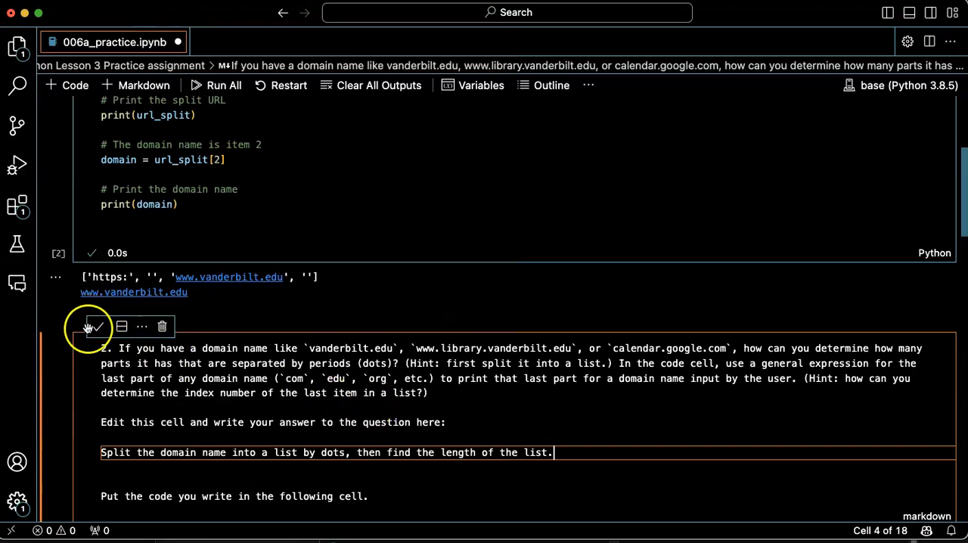
pyautogui.click(88, 326)
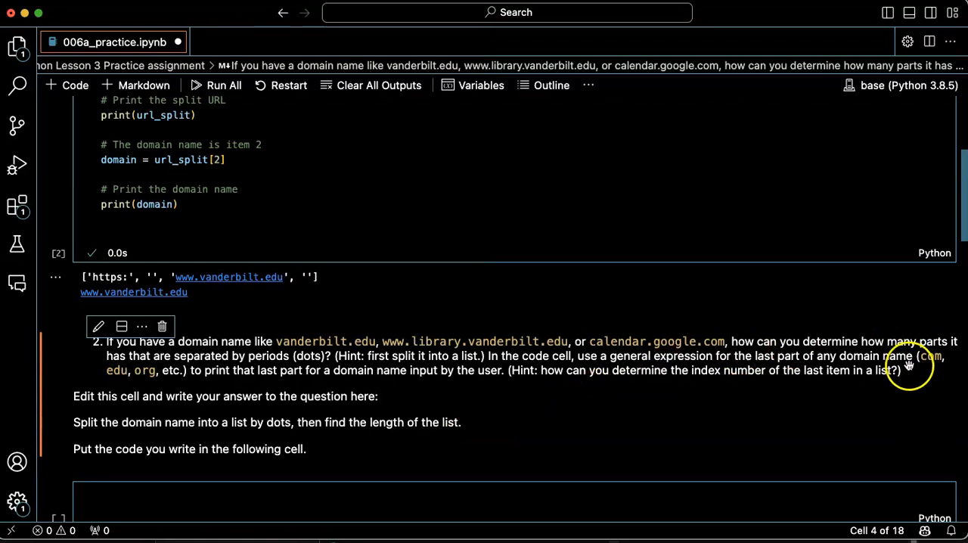
pyautogui.moveTo(619, 371)
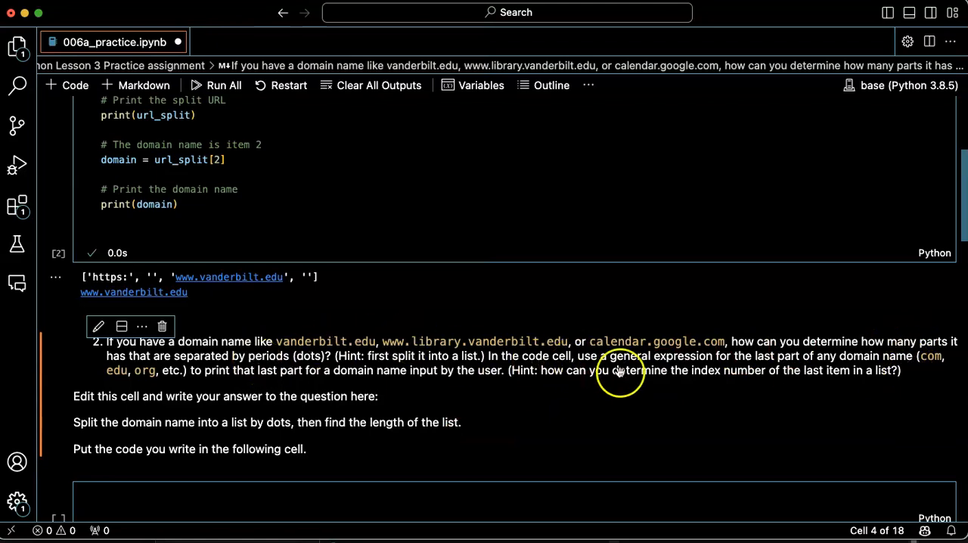
pyautogui.moveTo(815, 360)
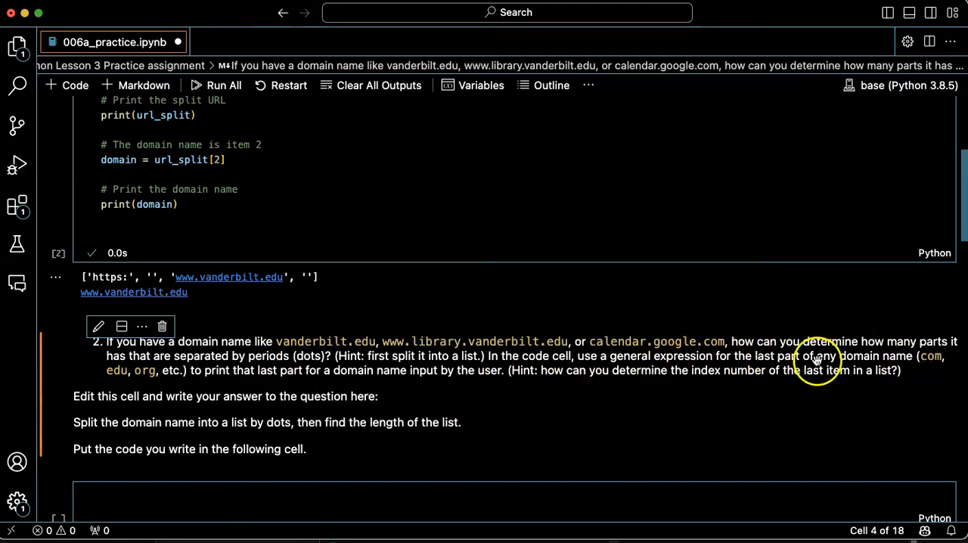
pyautogui.moveTo(882, 369)
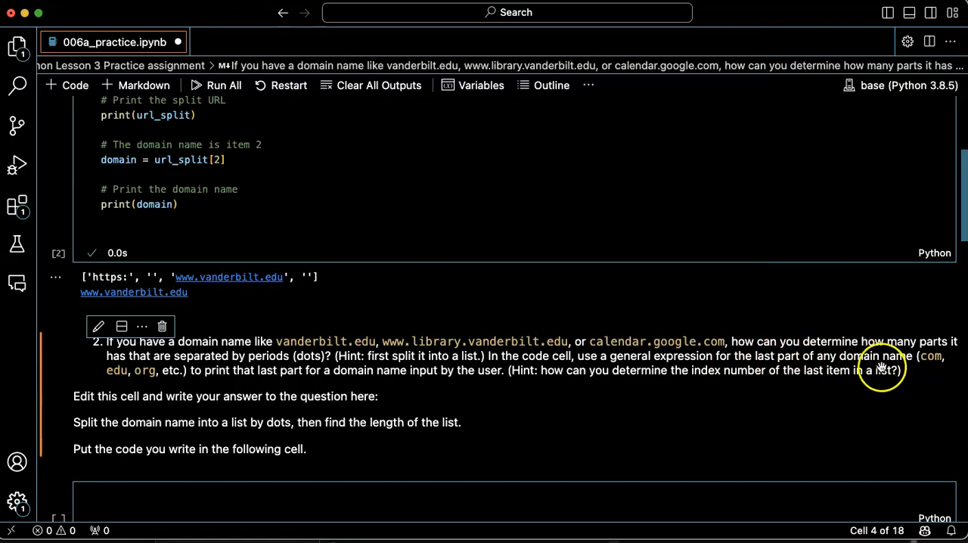
pyautogui.moveTo(434, 399)
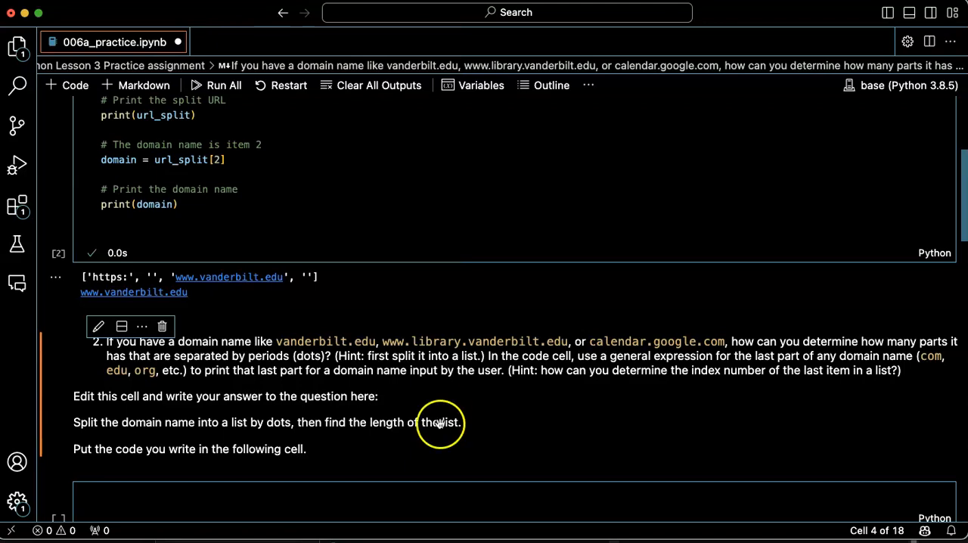
pyautogui.moveTo(572, 480)
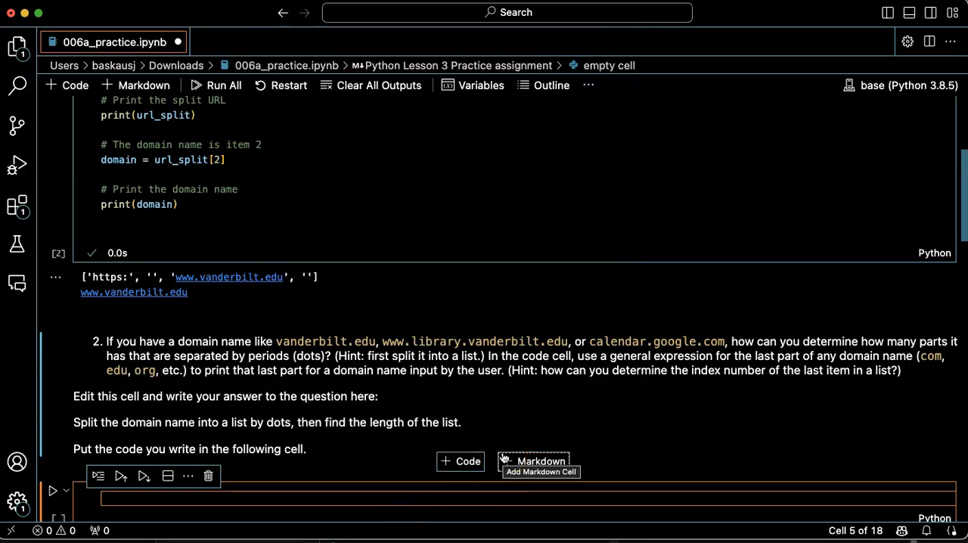
# - Define the domain name and add domain_name_split = domain_name.split(".") with a comment
pyautogui.write('domain = url.split("/")[2]')
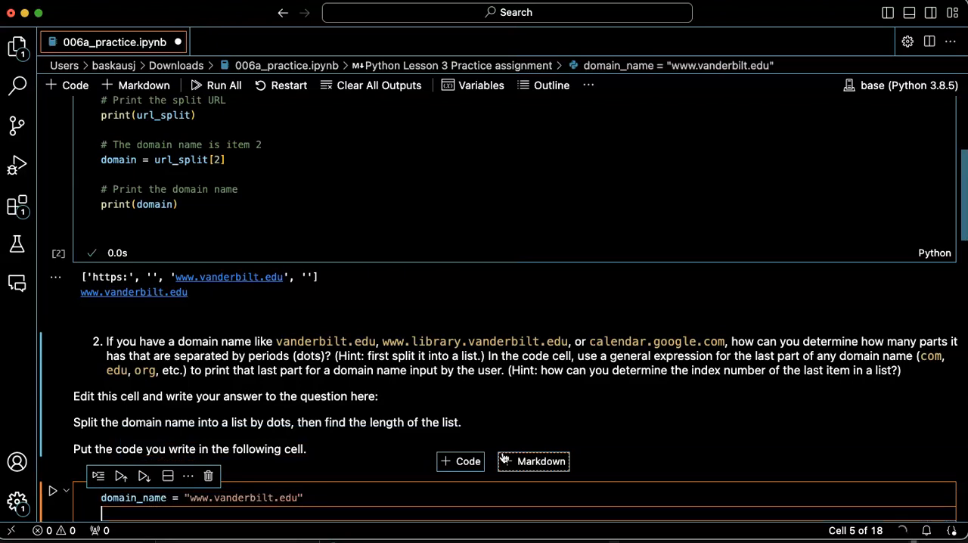
pyautogui.write('# Split the domain name by the period')
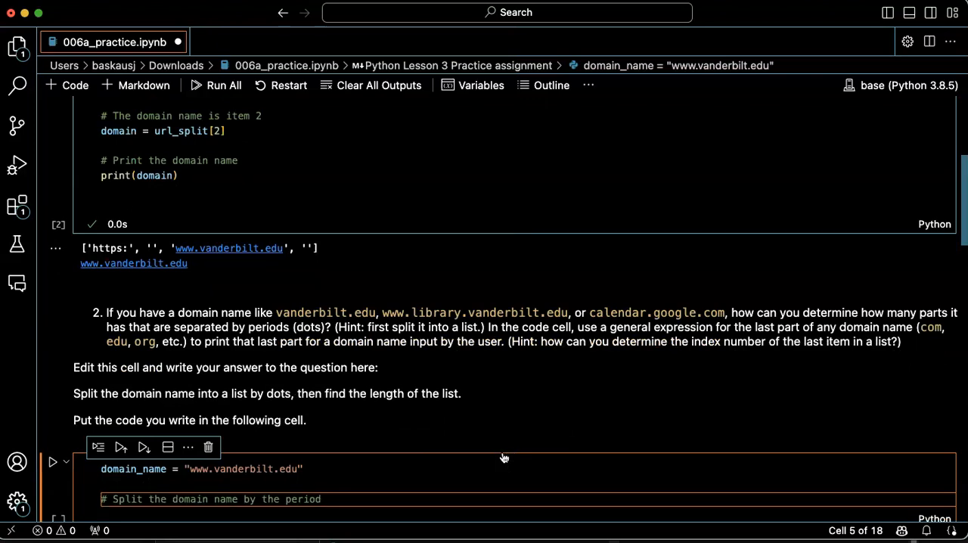
pyautogui.write('domain_name_split = domain_name.split(".")')
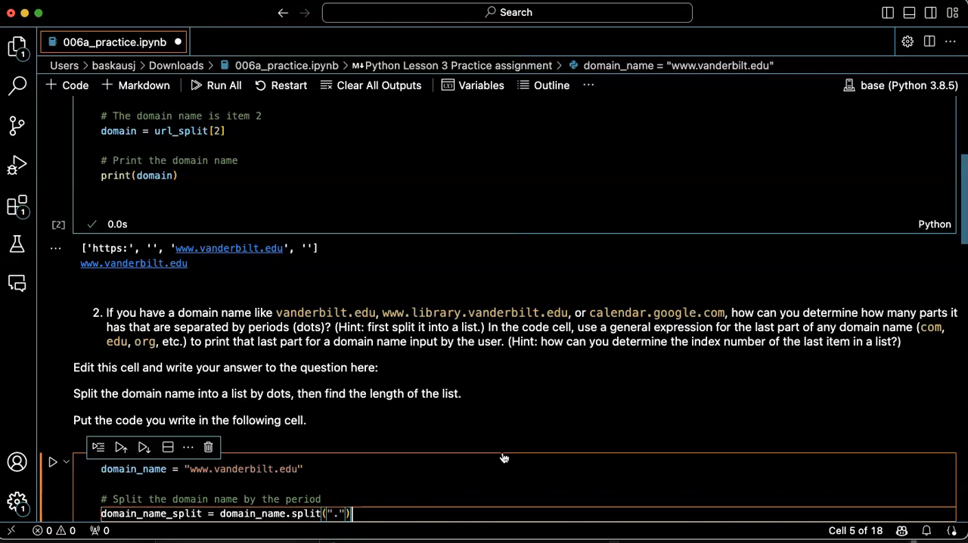
pyautogui.press('enter')
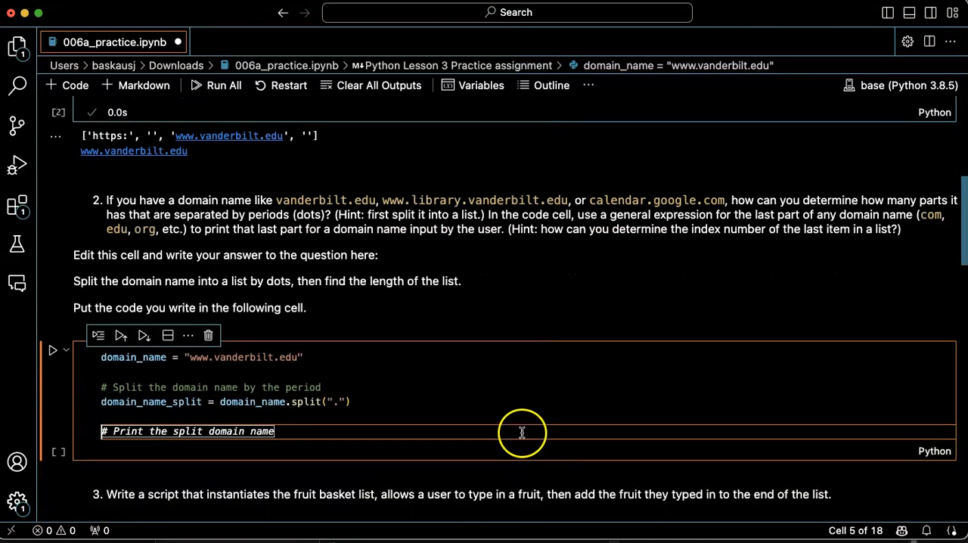
pyautogui.moveTo(562, 414)
pyautogui.write('#')
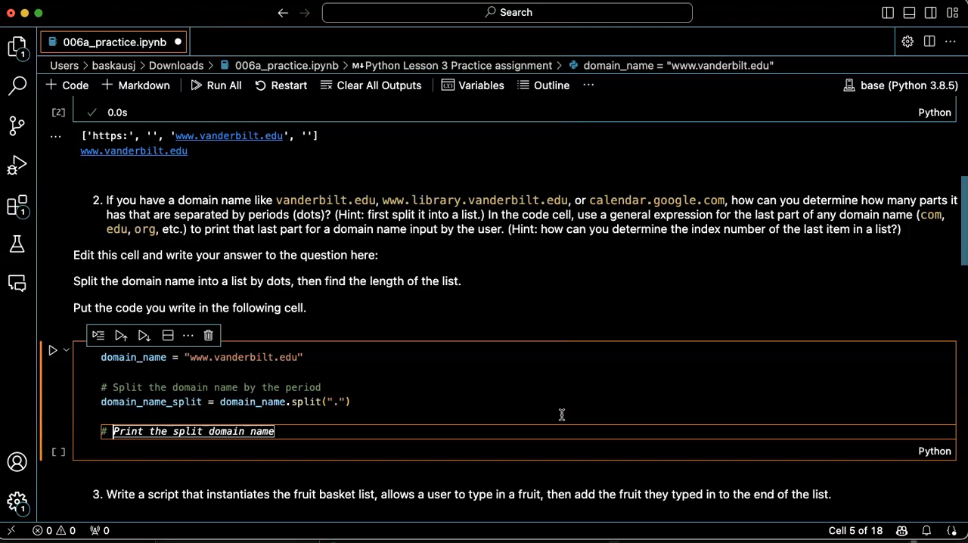
# - Assign top_level_domain = domain_name_split[-1] with a 'Find' comment above it
pyautogui.write('Find the las')
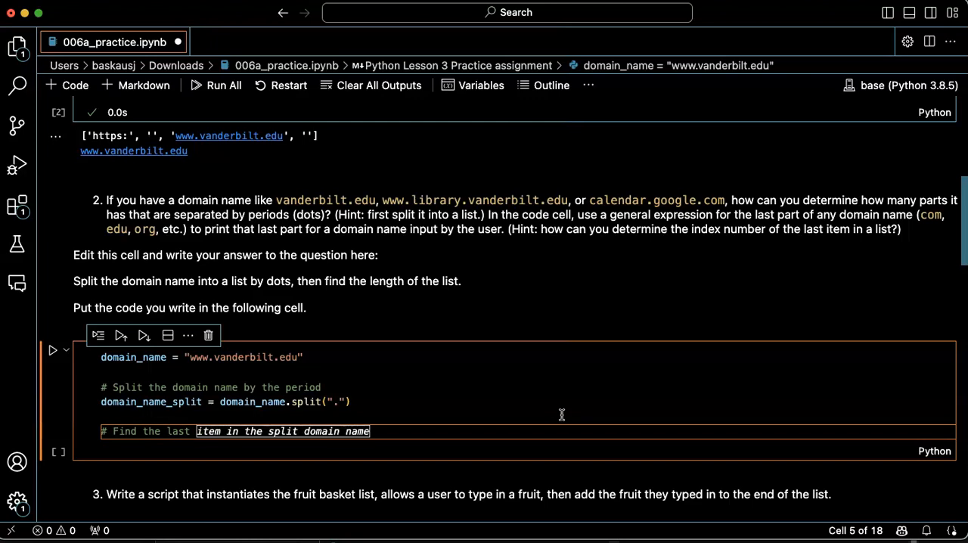
pyautogui.write('top_level_domain = domain_name_split[-1]')
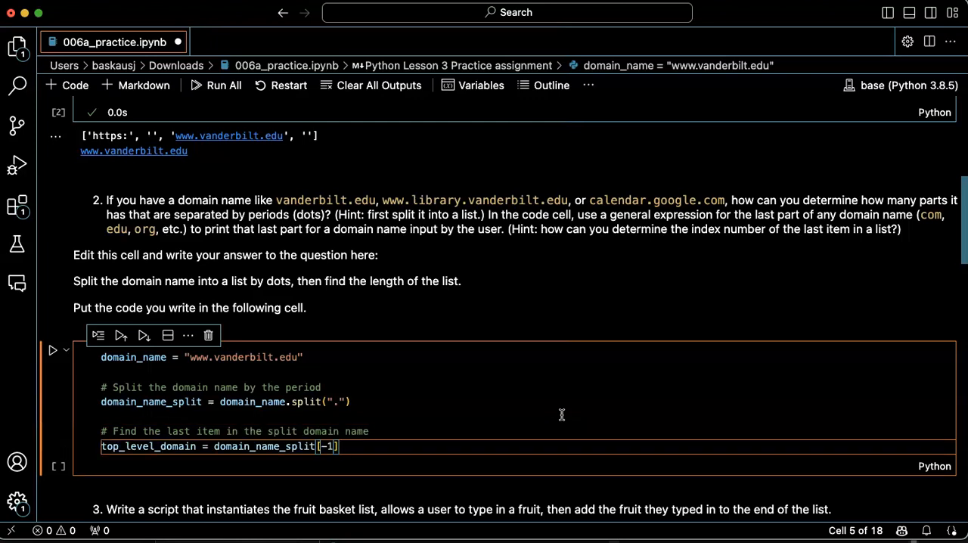
pyautogui.moveTo(405, 434)
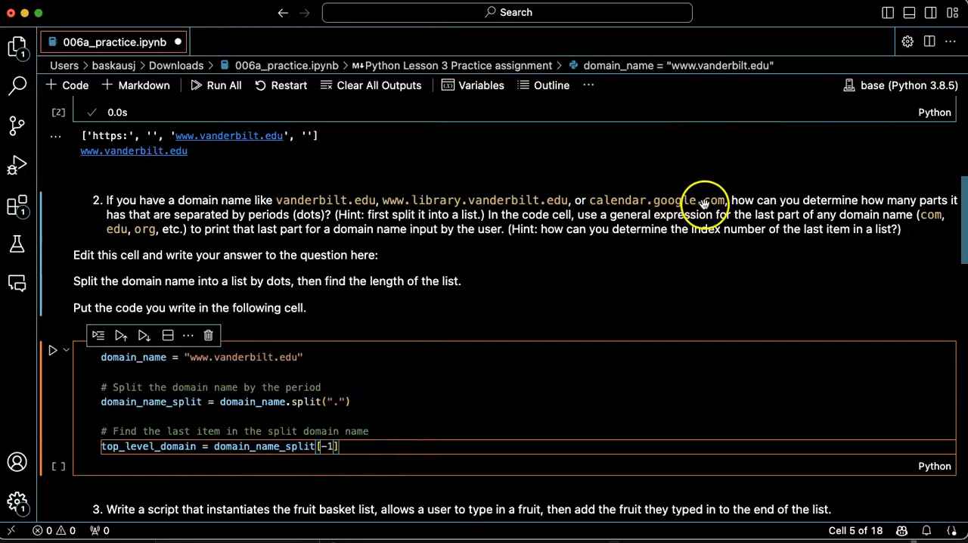
pyautogui.moveTo(528, 399)
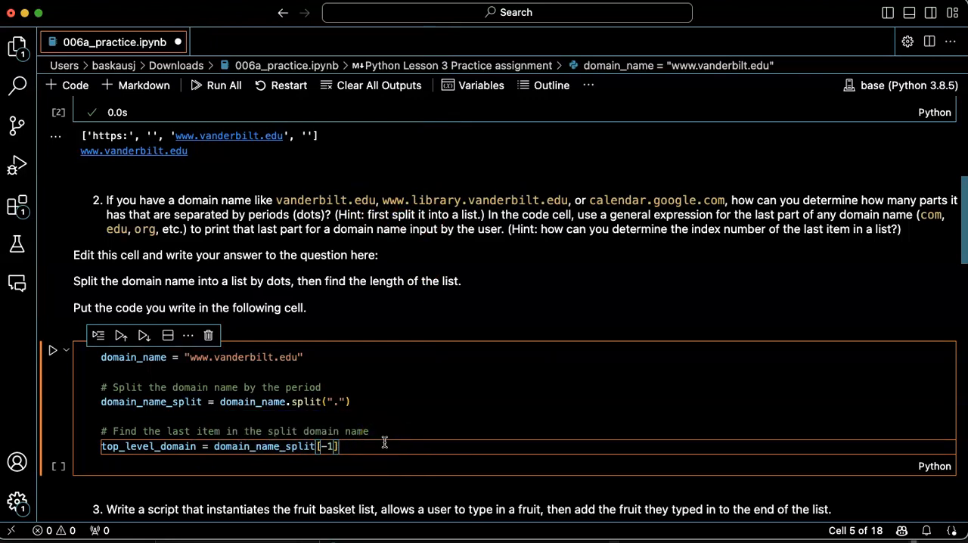
pyautogui.moveTo(463, 376)
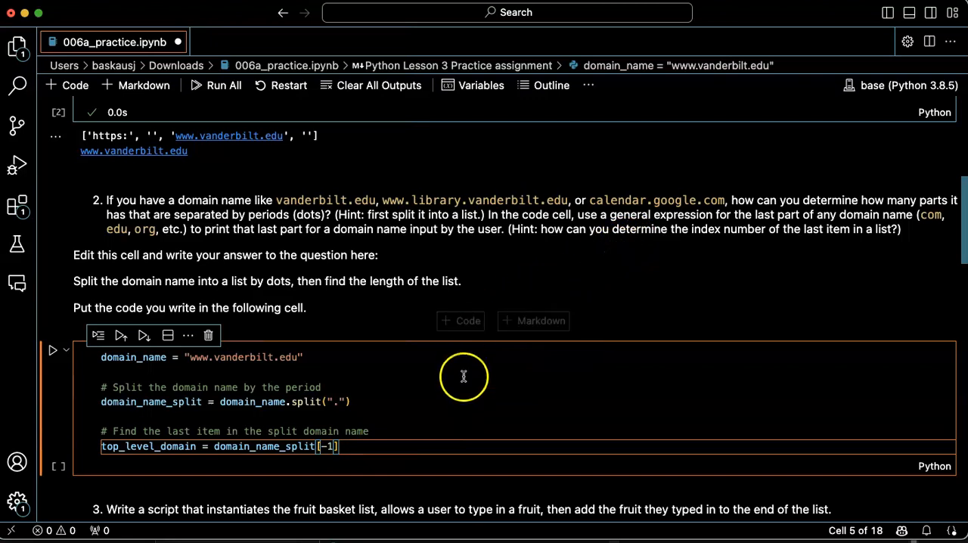
pyautogui.moveTo(469, 454)
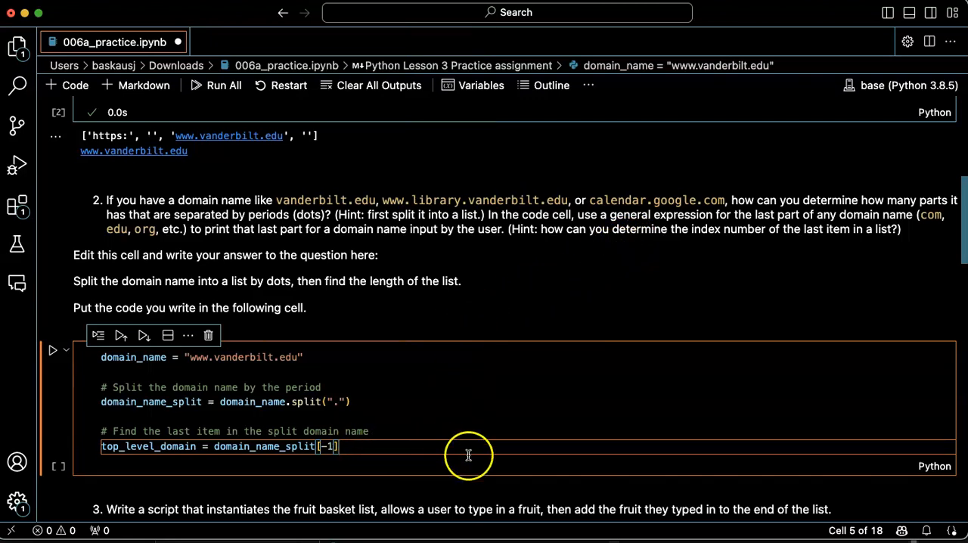
pyautogui.moveTo(402, 441)
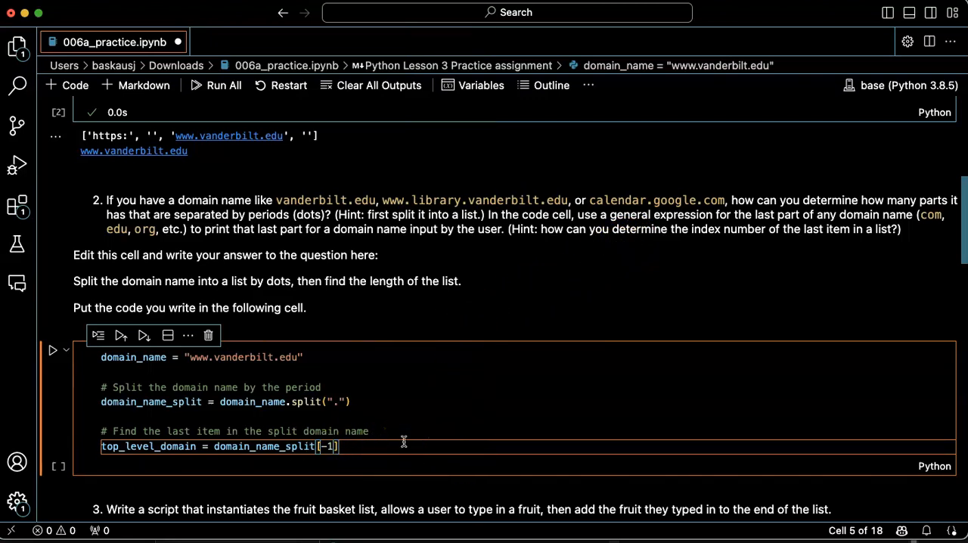
# - Add a comment and print(top_level_domain) so the run cell outputs edu
pyautogui.write('# Print the top level domain')
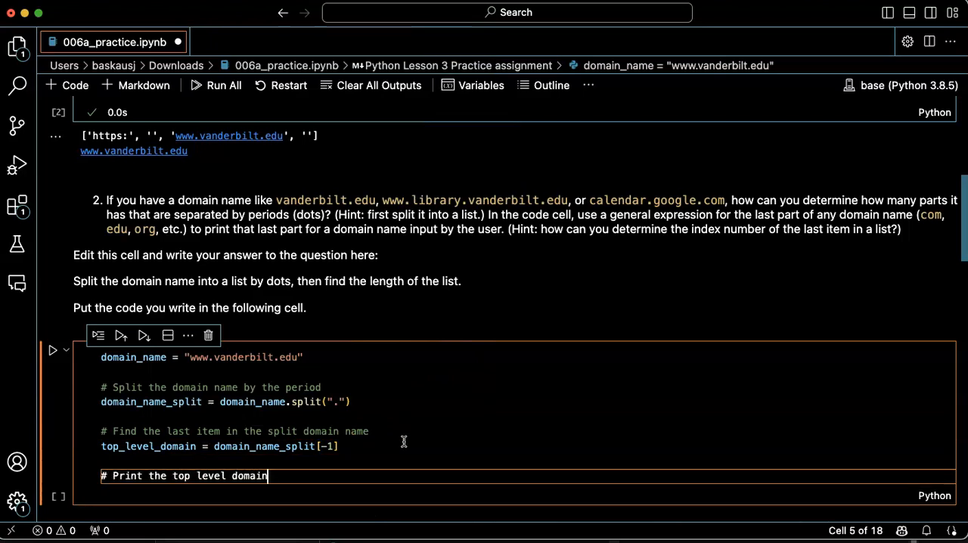
pyautogui.write('print(top_level_domain)')
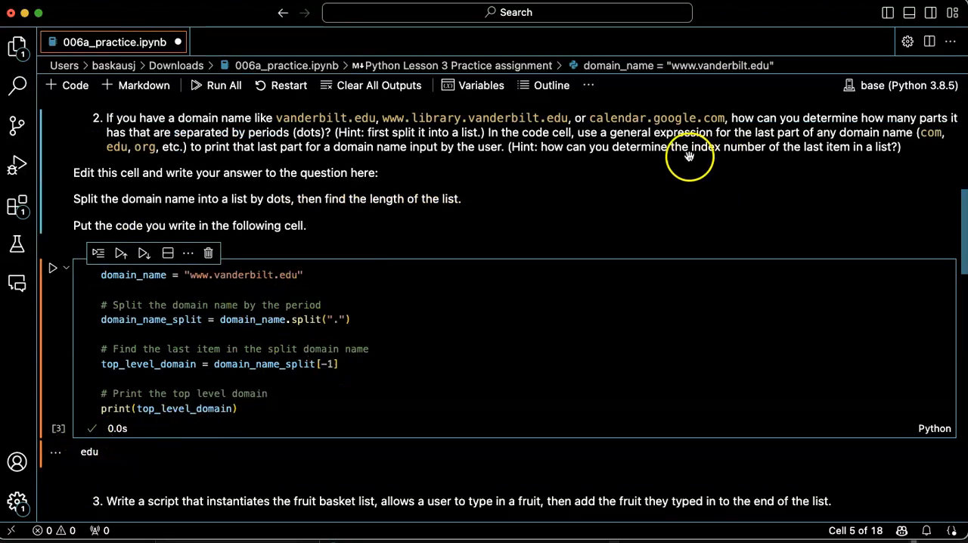
pyautogui.moveTo(611, 224)
pyautogui.write('calenda')
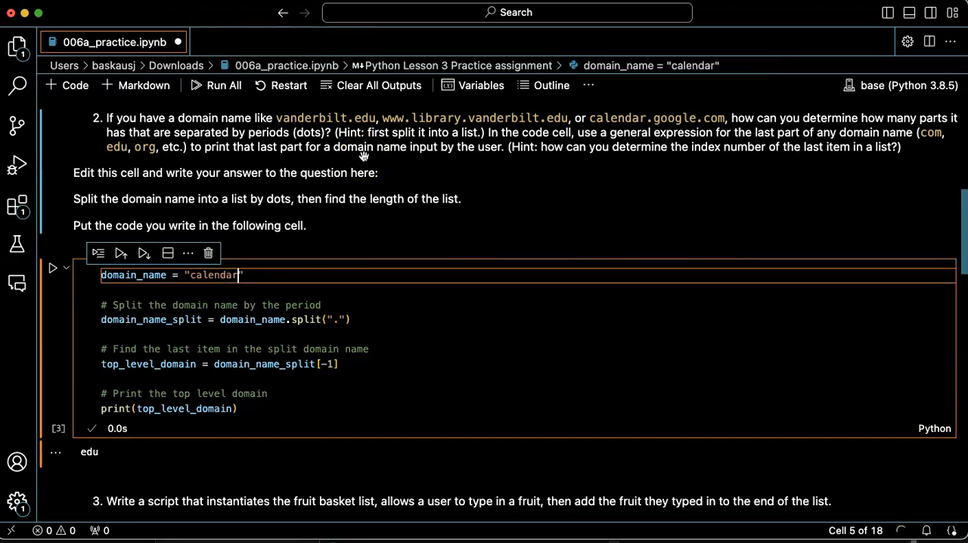
# - Change domain_name to calendar.google.com so rerunning outputs com
pyautogui.write('.google.com')
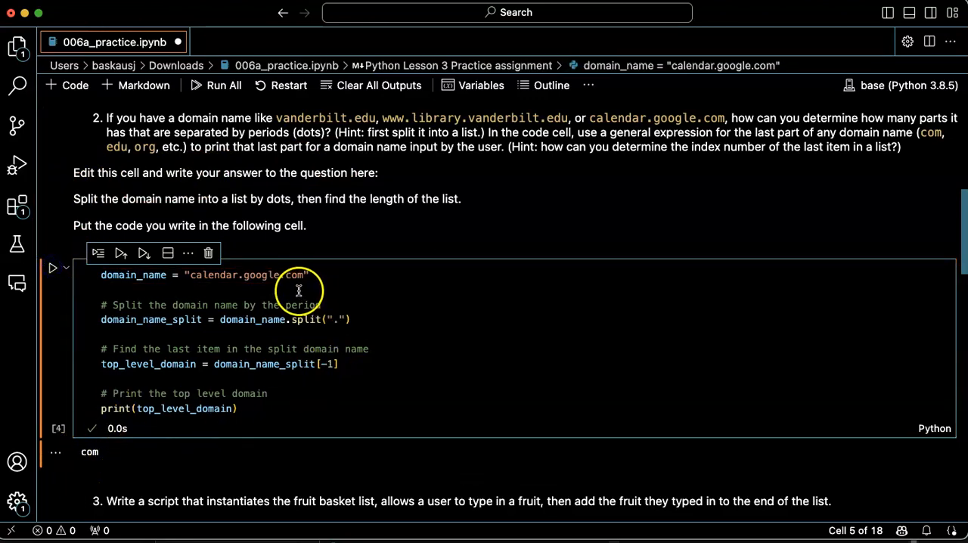
pyautogui.moveTo(560, 121)
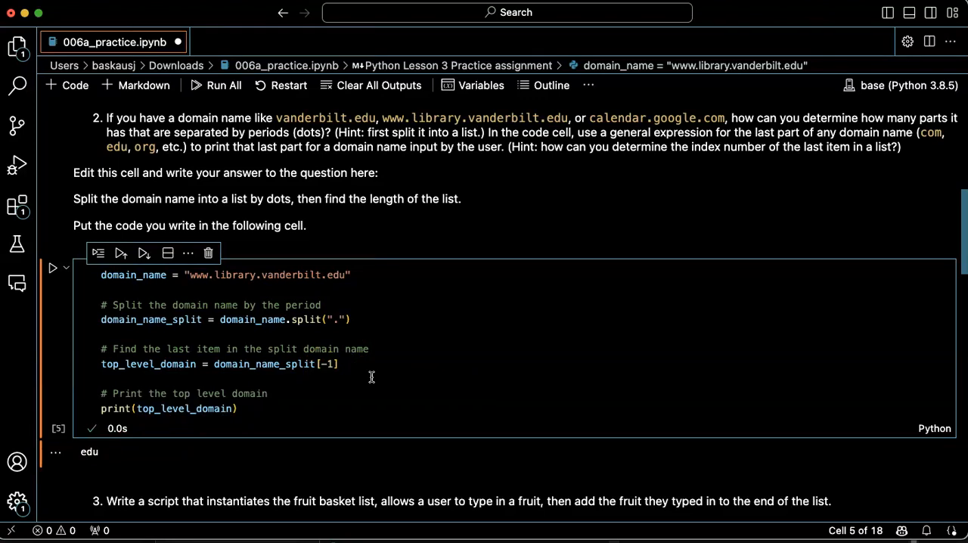
pyautogui.moveTo(369, 376)
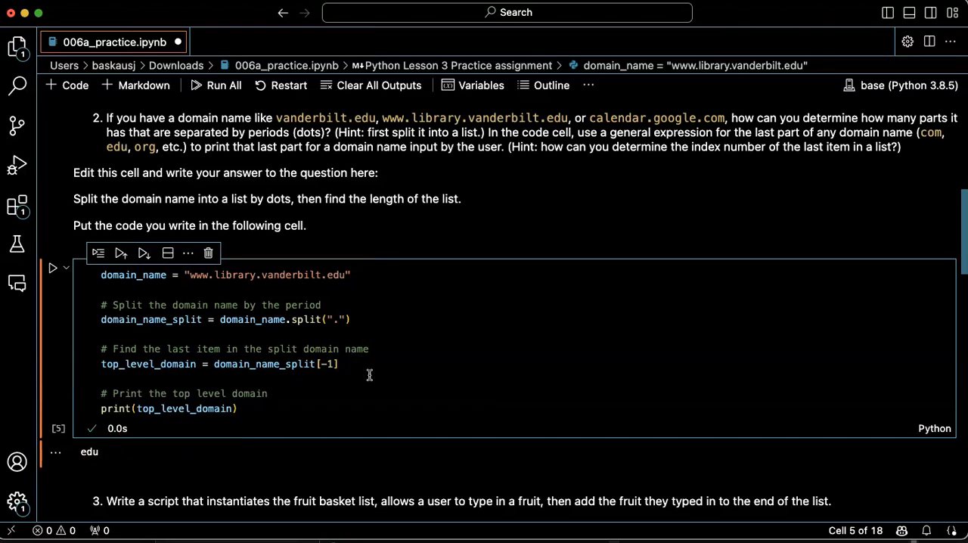